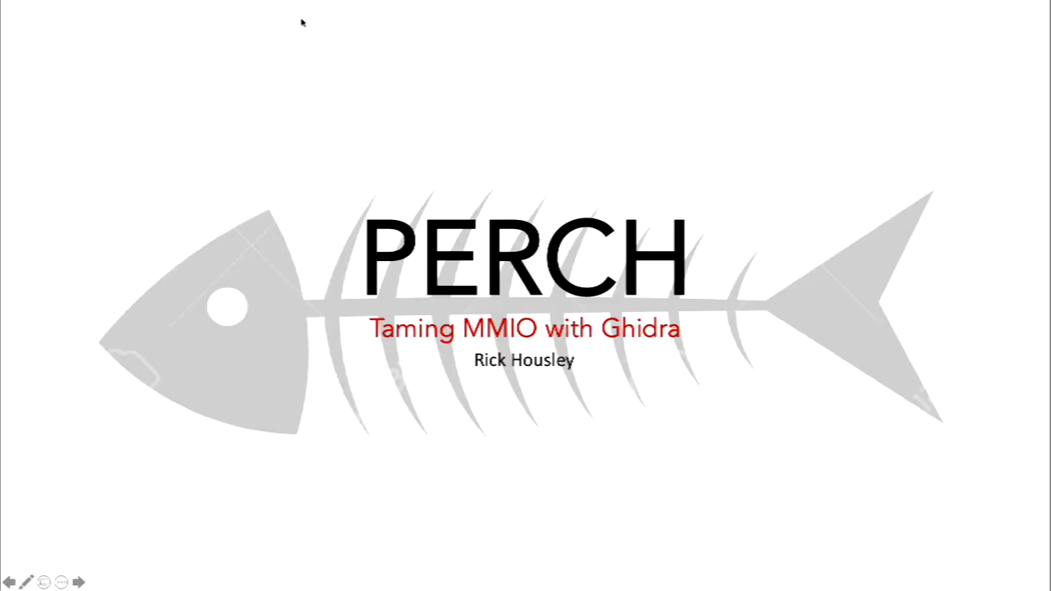
Advance to the Ghidra view of the nrf51822 listing beside the Perch peripheral tree
key("Right")
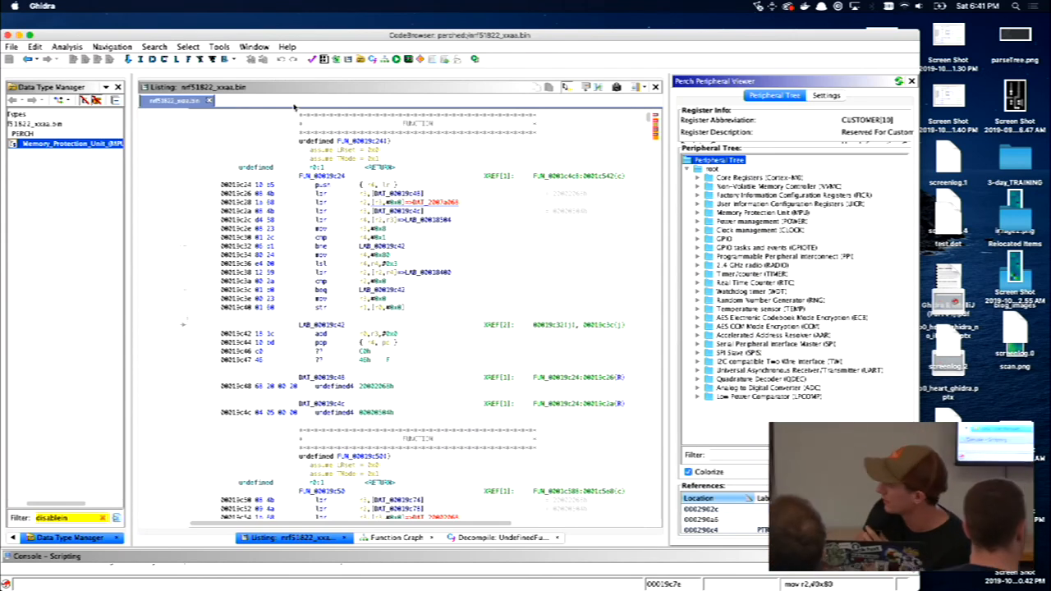
left_click(791, 195)
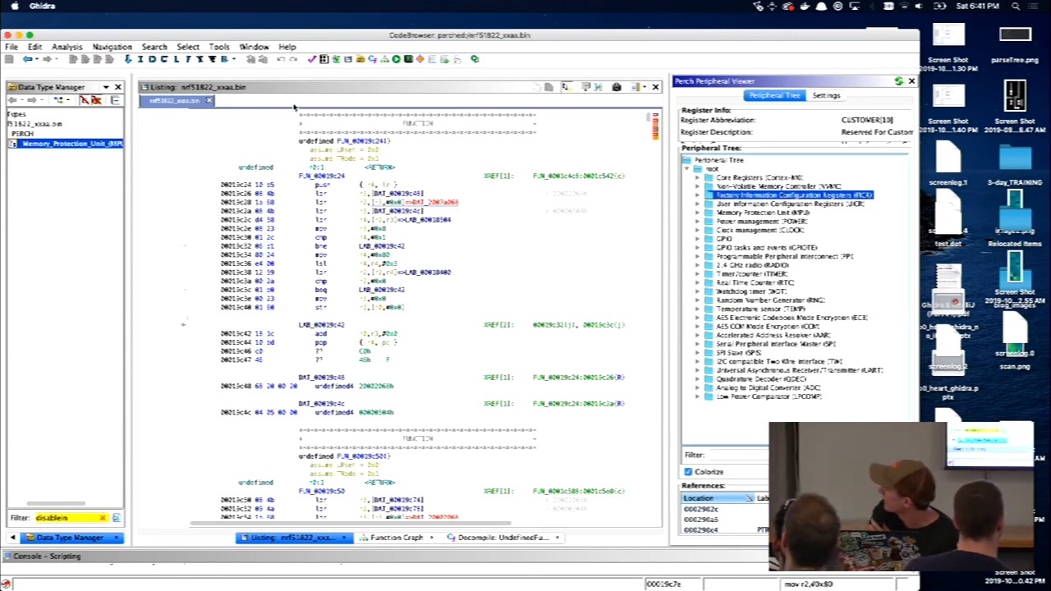
left_click(788, 204)
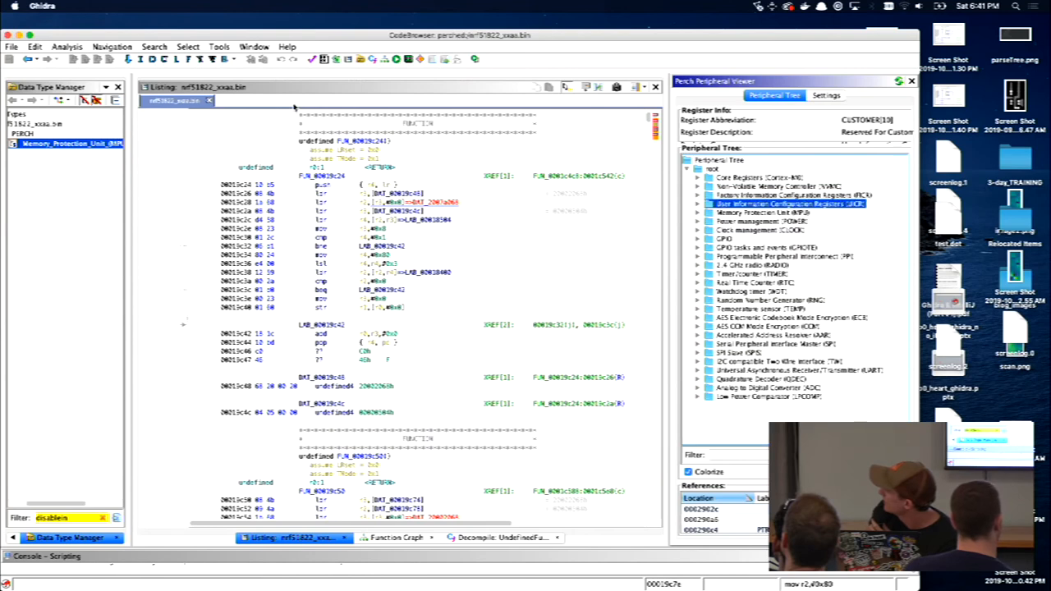
left_click(697, 202)
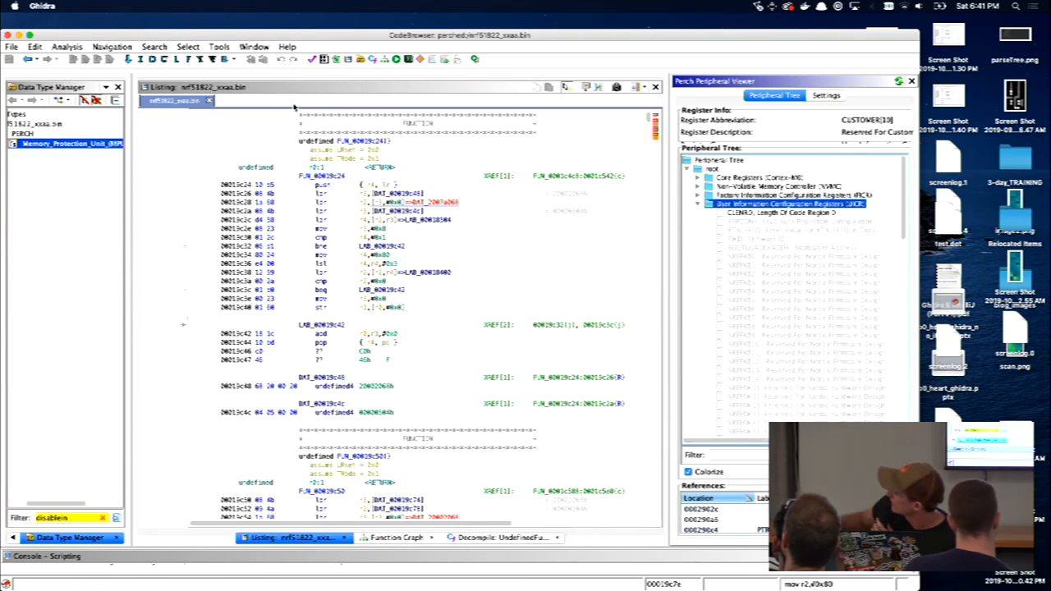
left_click(697, 204)
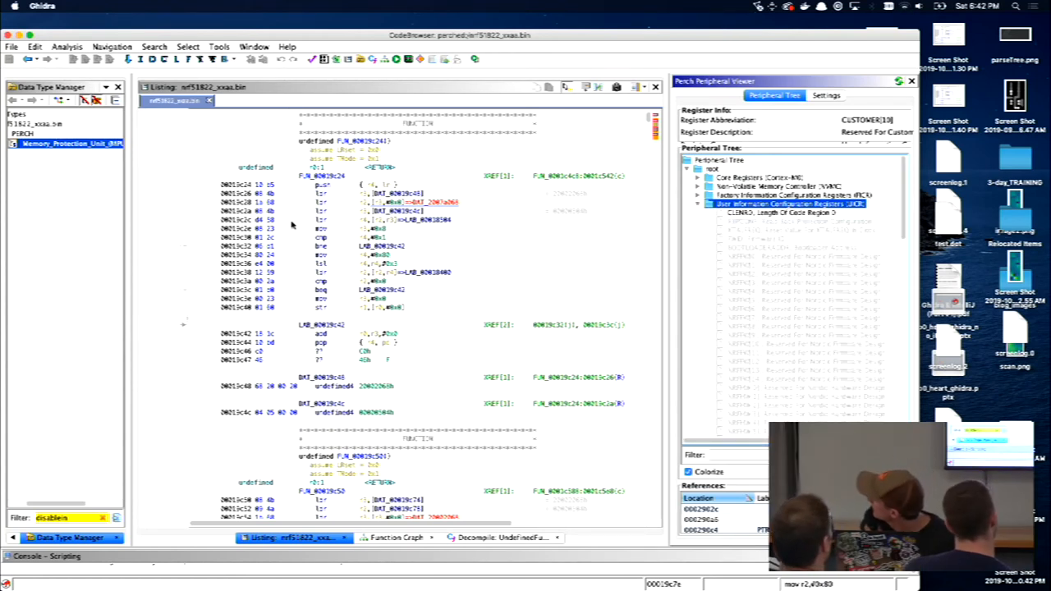
left_click(697, 204)
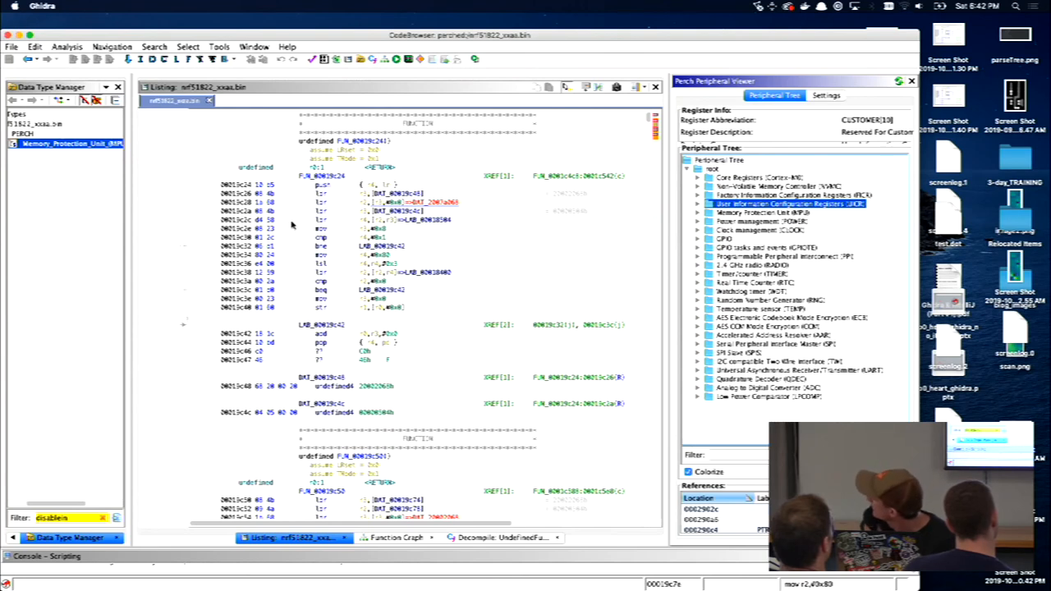
left_click(698, 212)
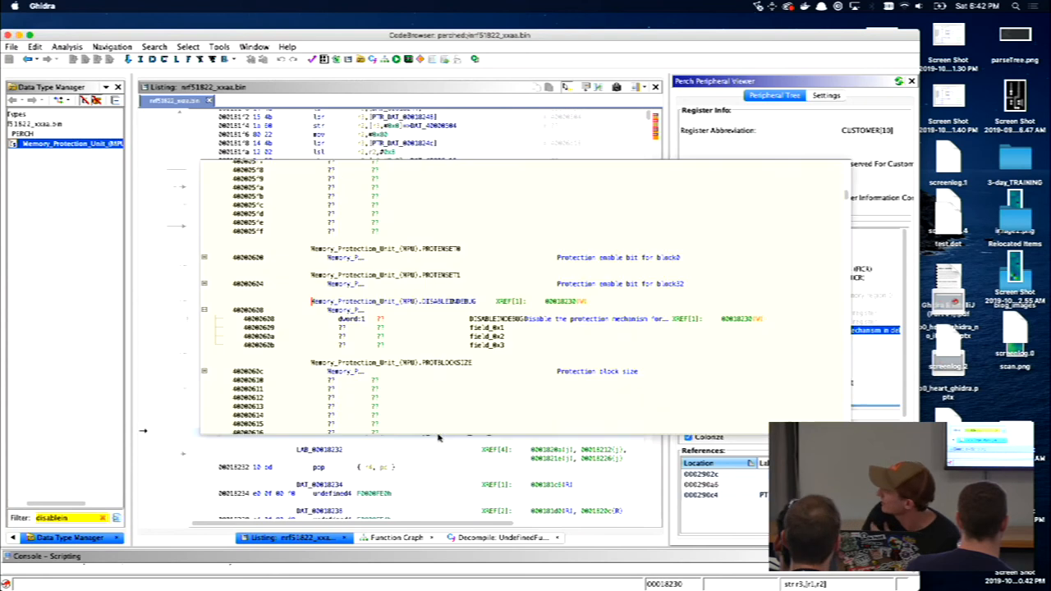
mouse_move(526, 390)
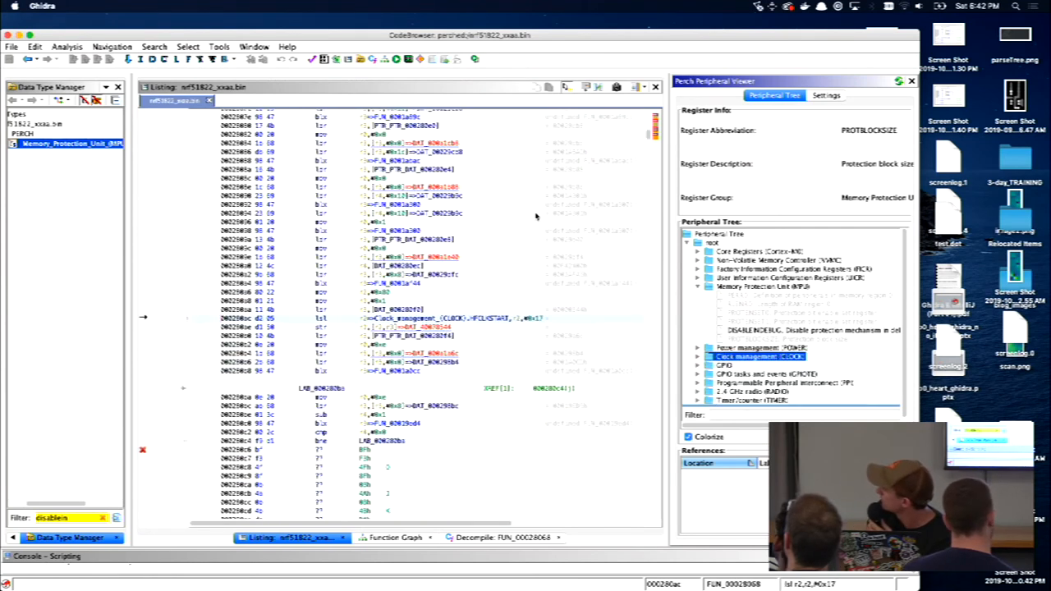
Browse the registers of SPI0, SPI1 and the Quadrature Decoder in the peripheral tree
left_click(753, 400)
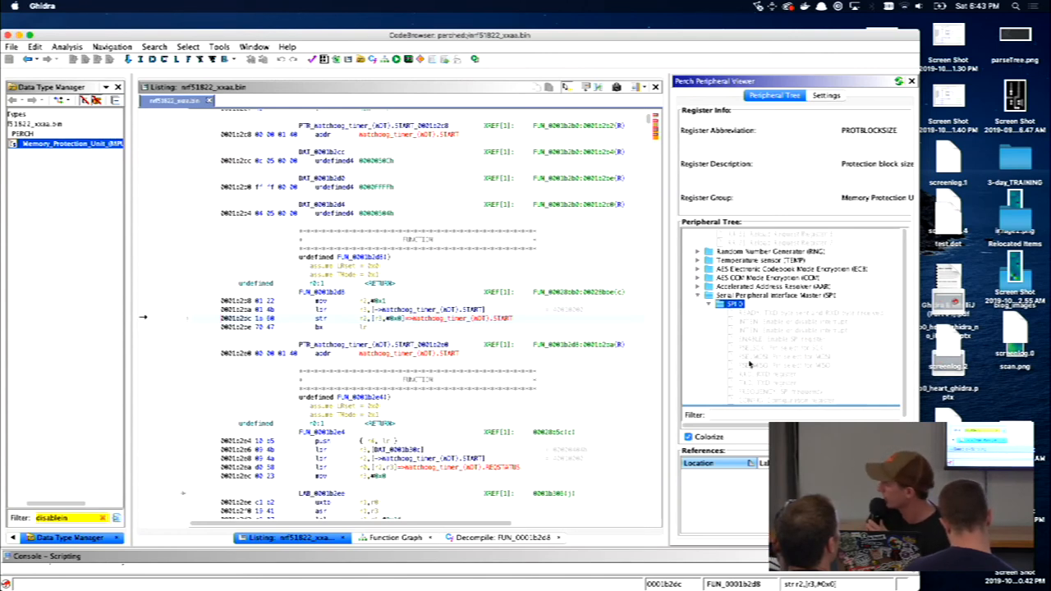
left_click(697, 295)
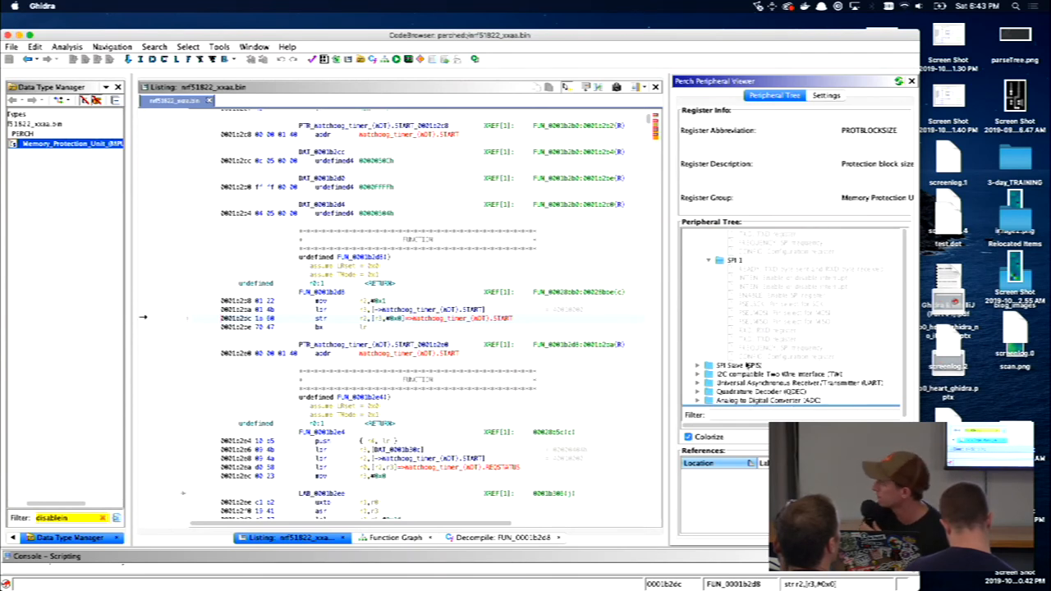
left_click(755, 392)
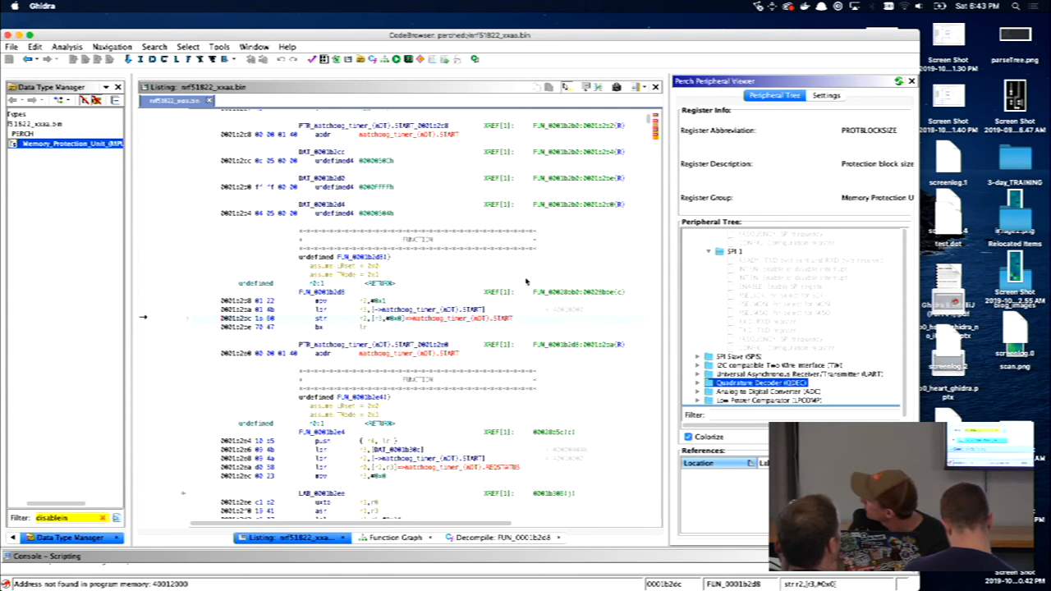
scroll("down", 3)
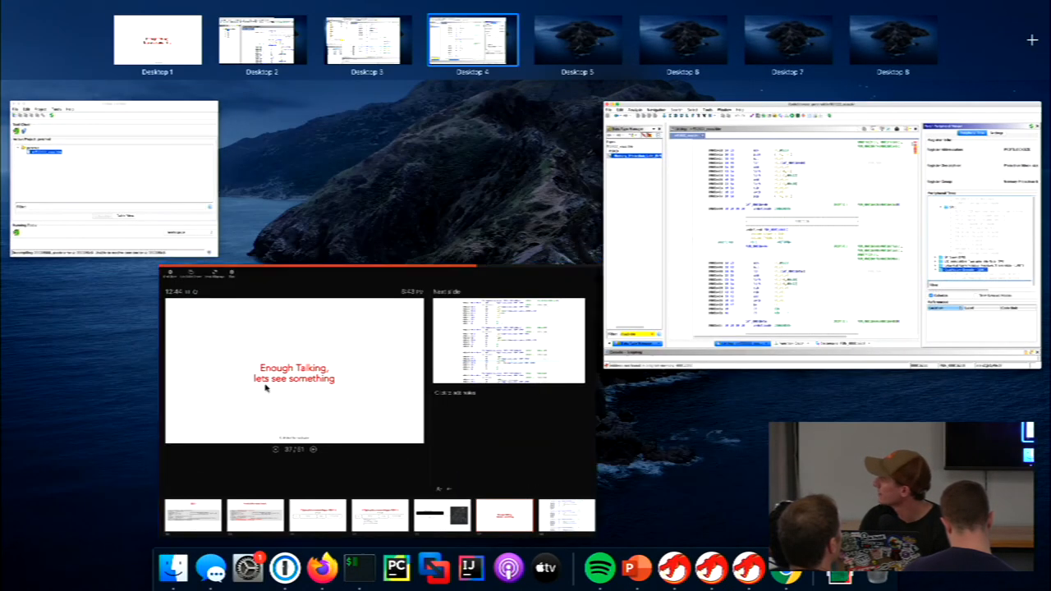
Switch to the full-screen listing annotated with Temperature sensor register accesses
left_click(472, 40)
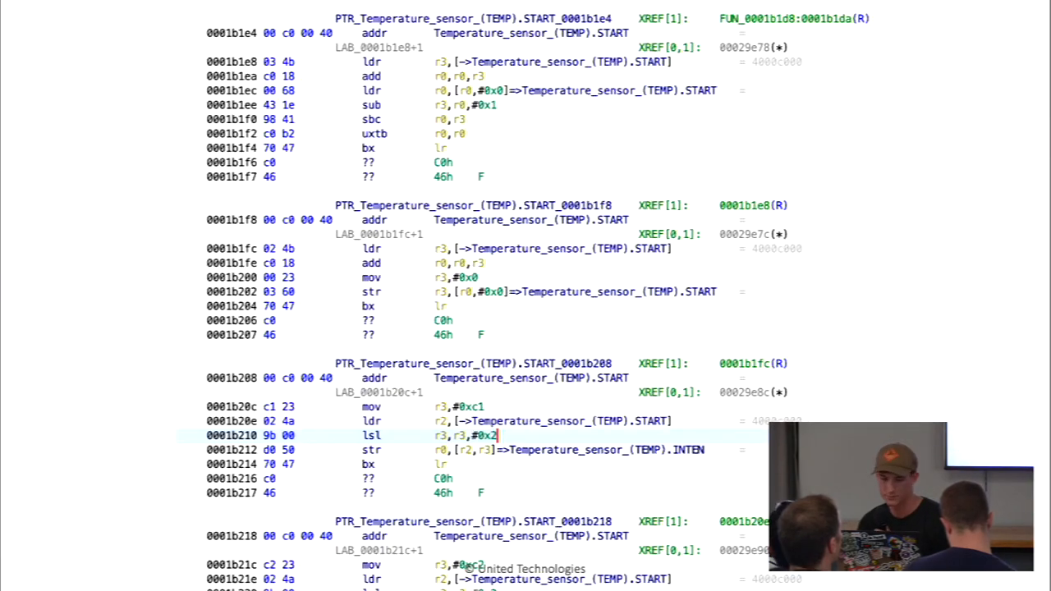